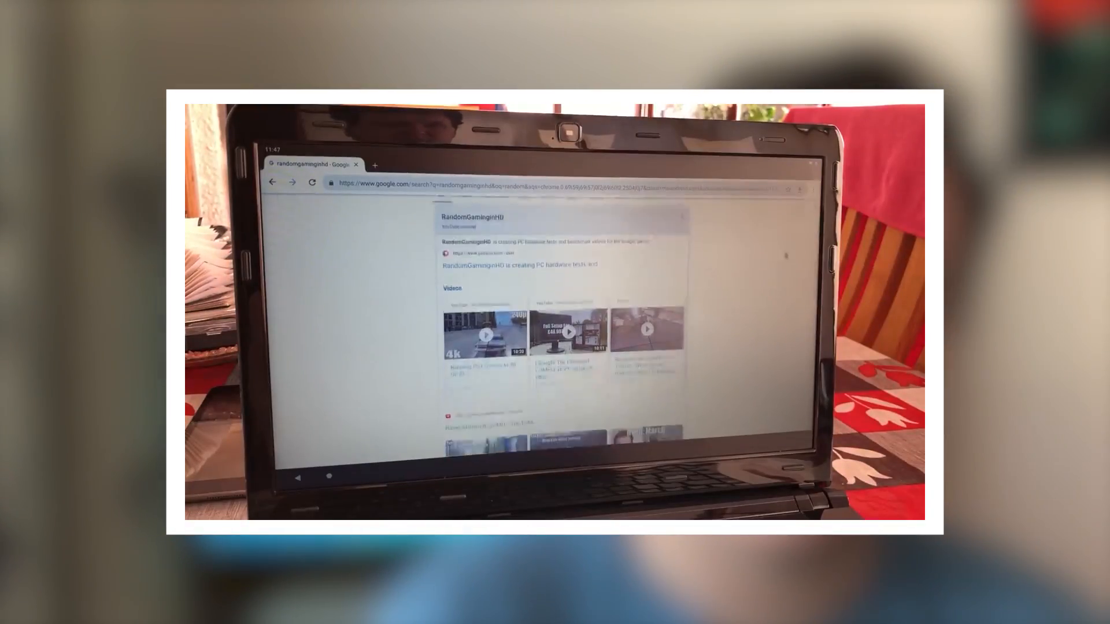
Locate the empty-case clip in New folder (2), play it in Movies & TV and scrub the timeline.
scroll(down, 3)
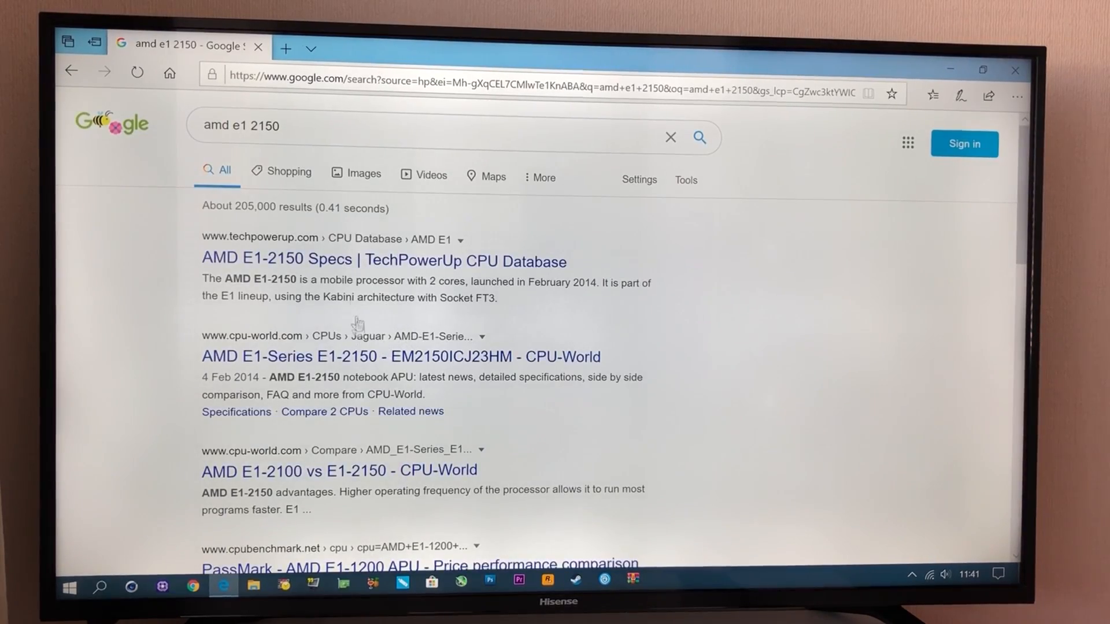
scroll(down, 3)
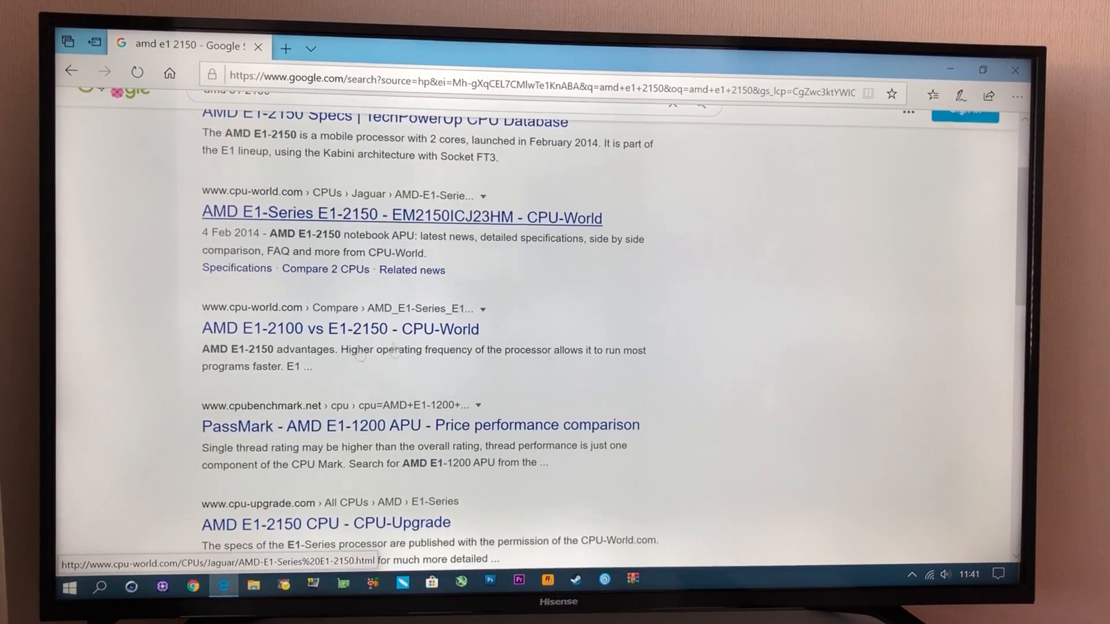
scroll(down, 3)
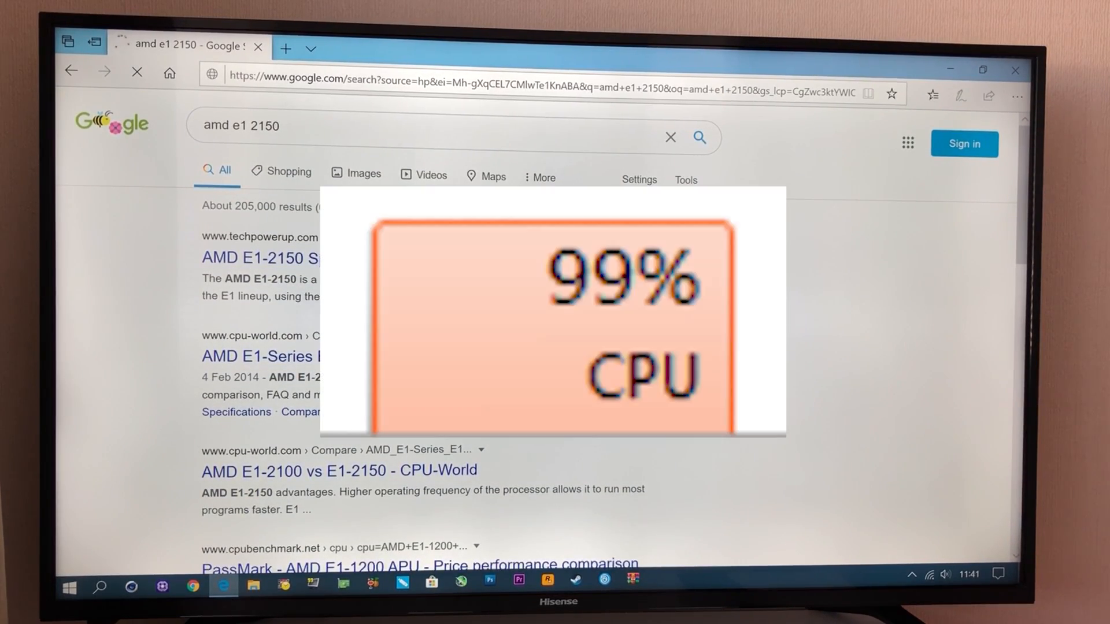
click(70, 586)
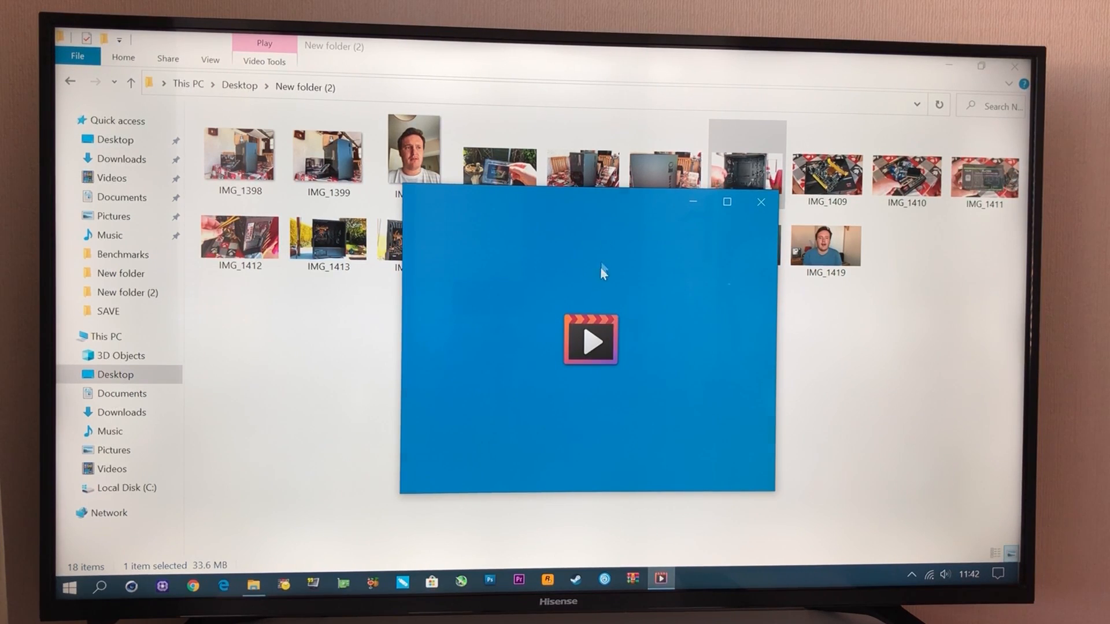
click(590, 340)
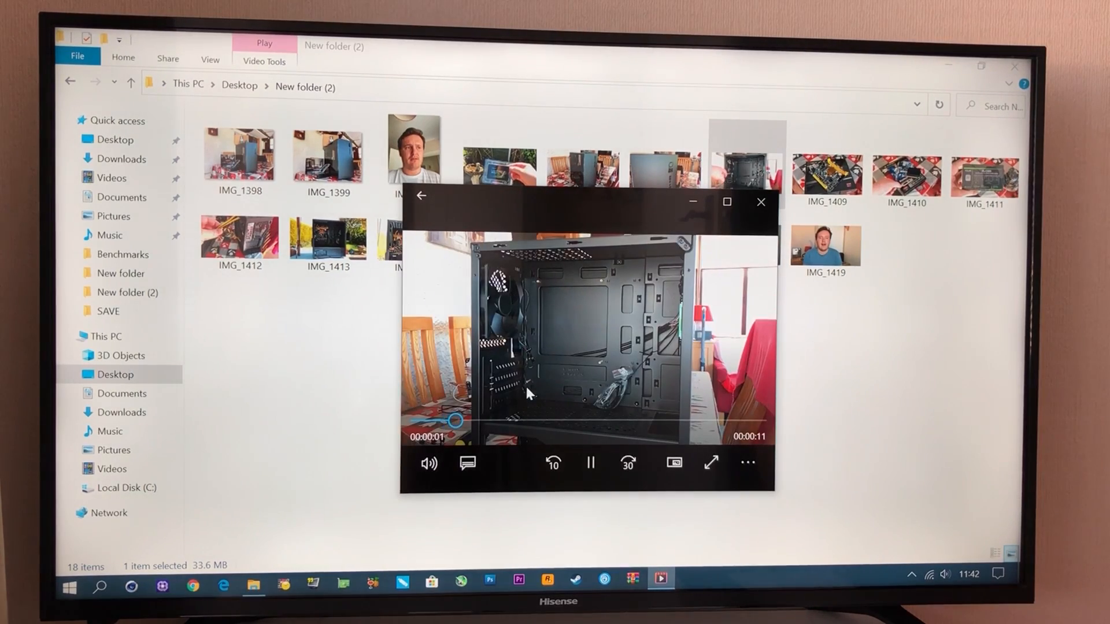
drag(455, 421, 515, 420)
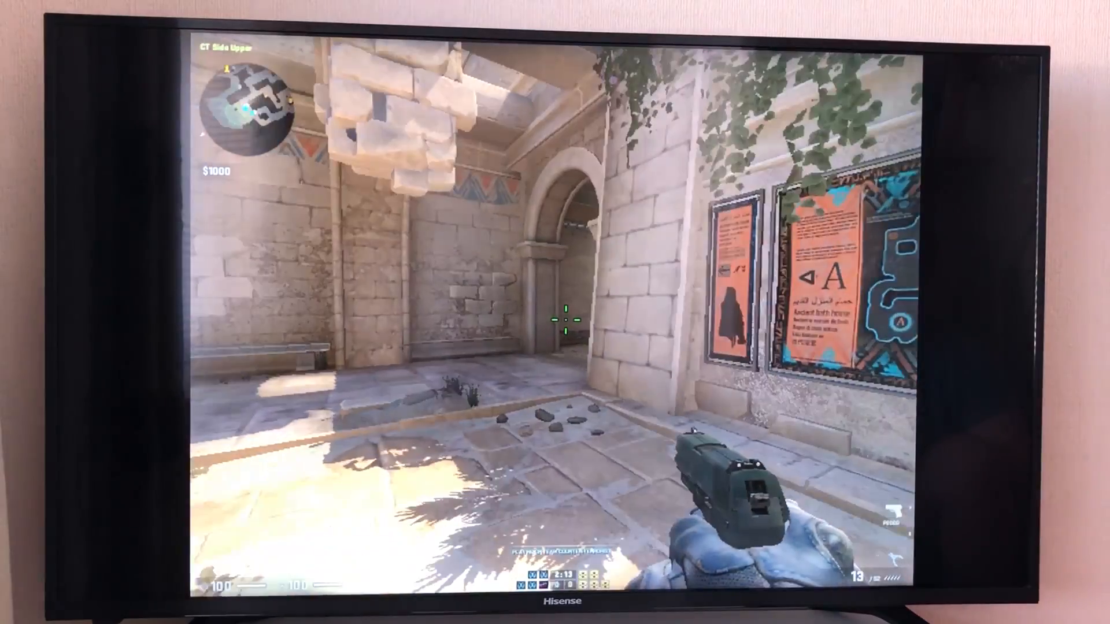
mouse_move(555, 312)
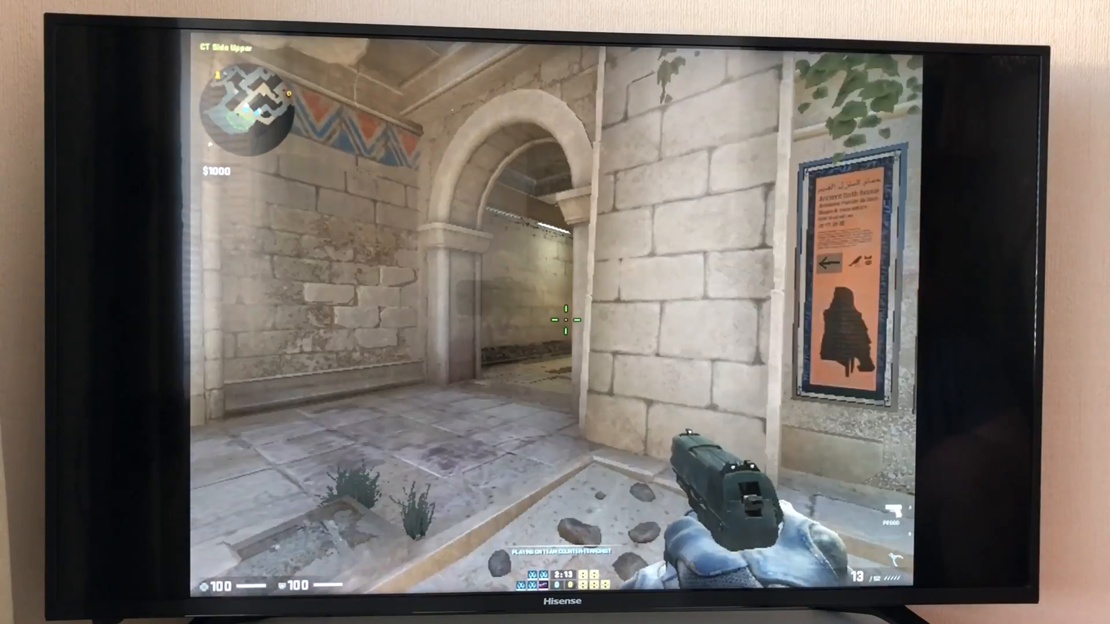